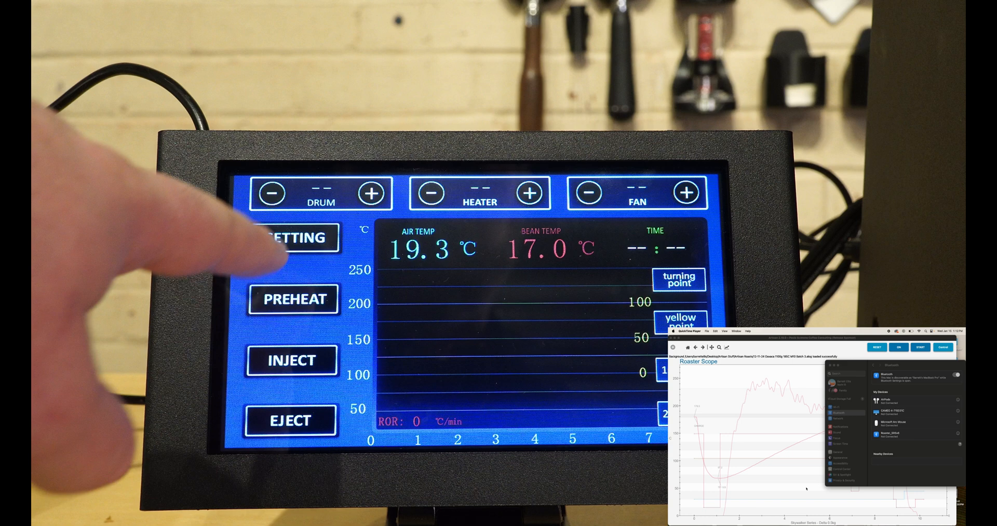
Turn Bluetooth on in System Settings so nearby devices are searched
click(291, 237)
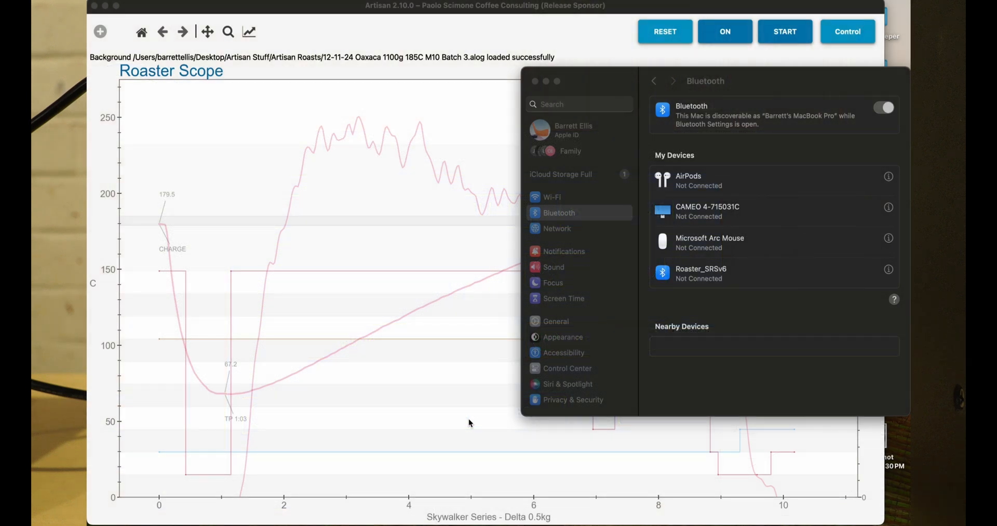
click(883, 107)
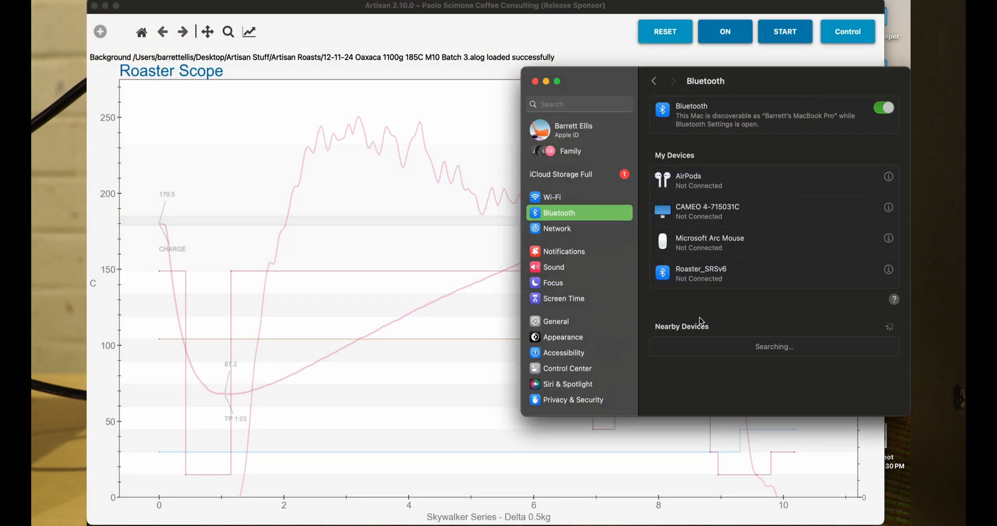
mouse_move(730, 342)
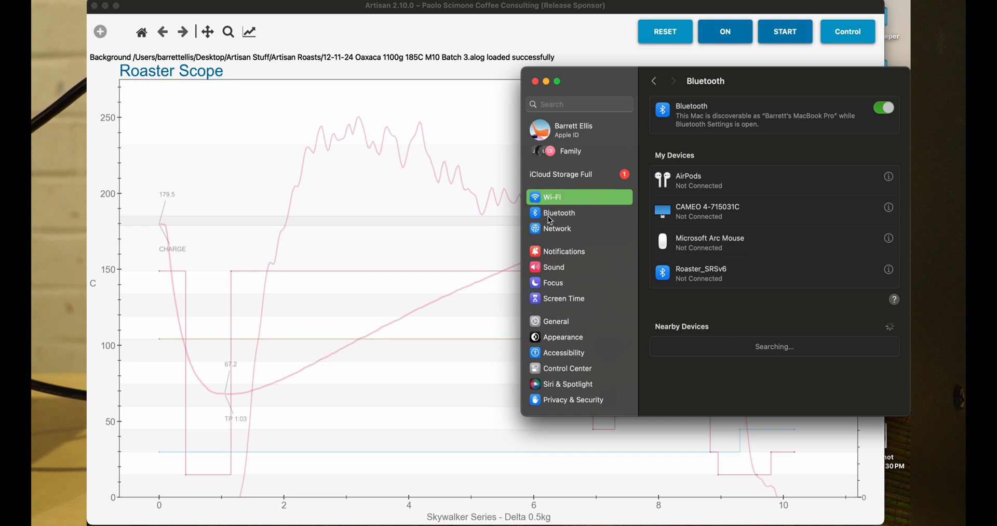
click(559, 213)
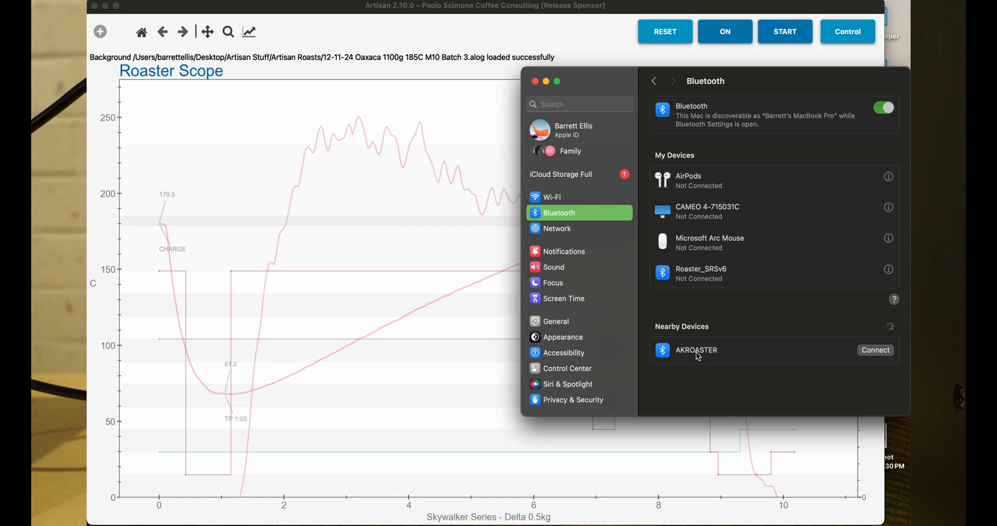
click(875, 349)
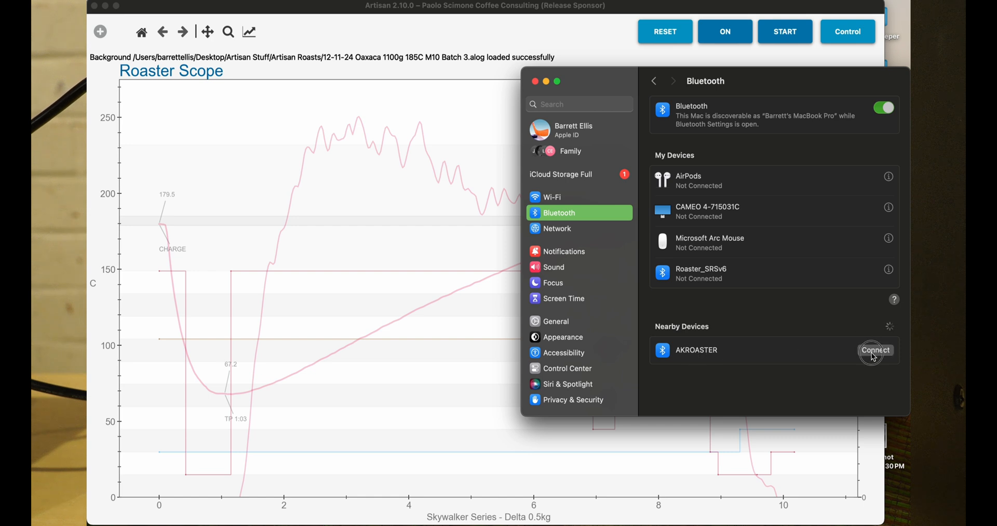
click(874, 349)
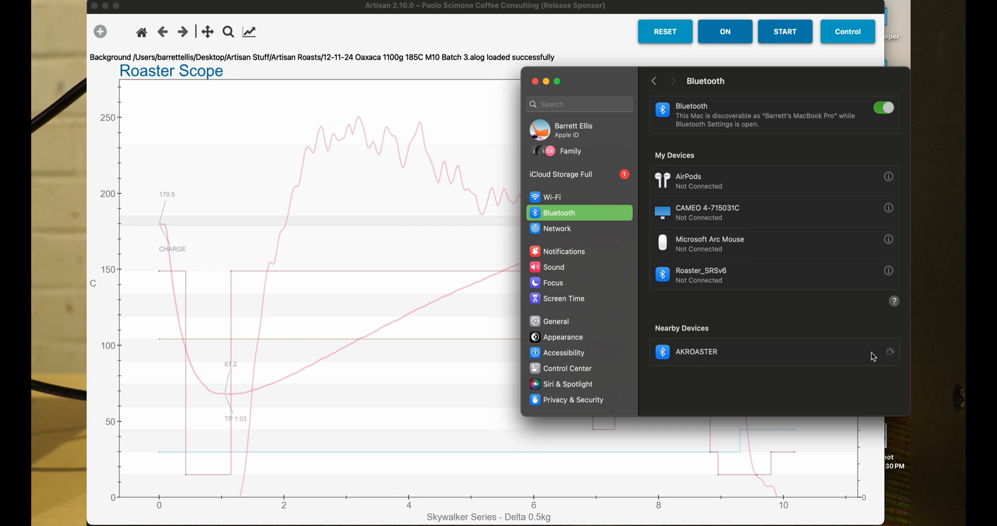
click(696, 351)
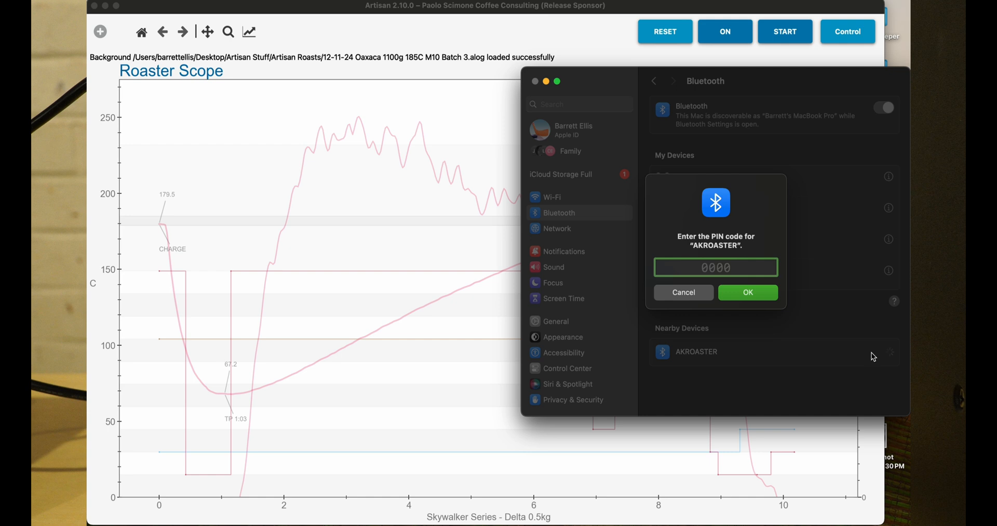
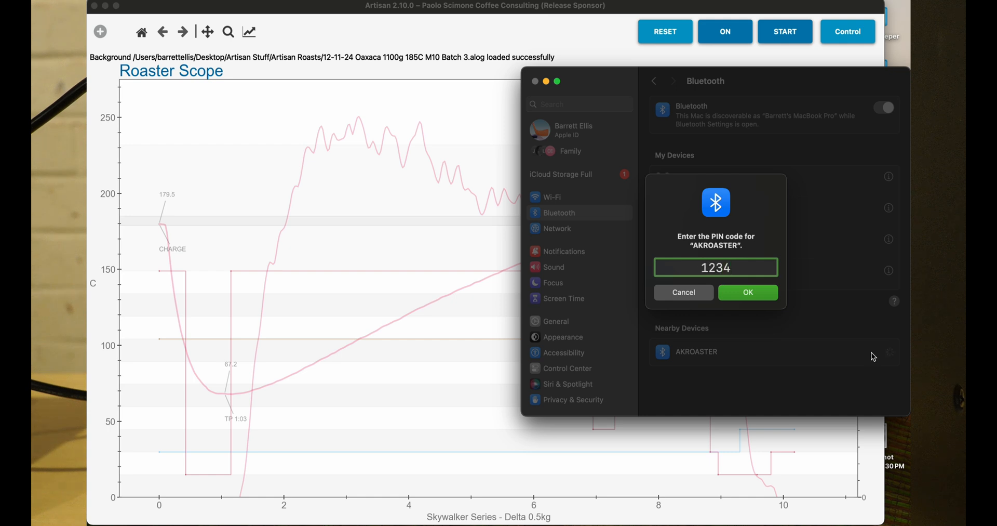
click(747, 291)
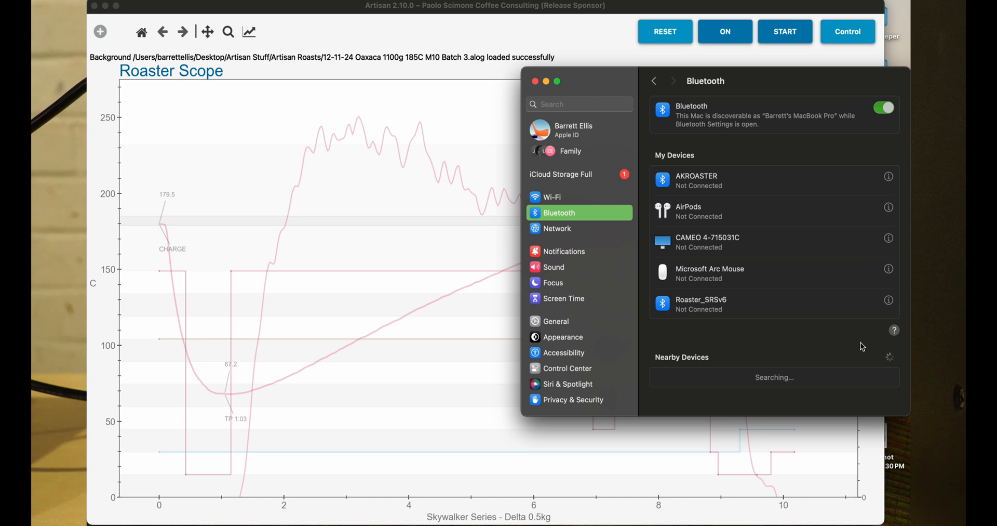
mouse_move(708, 306)
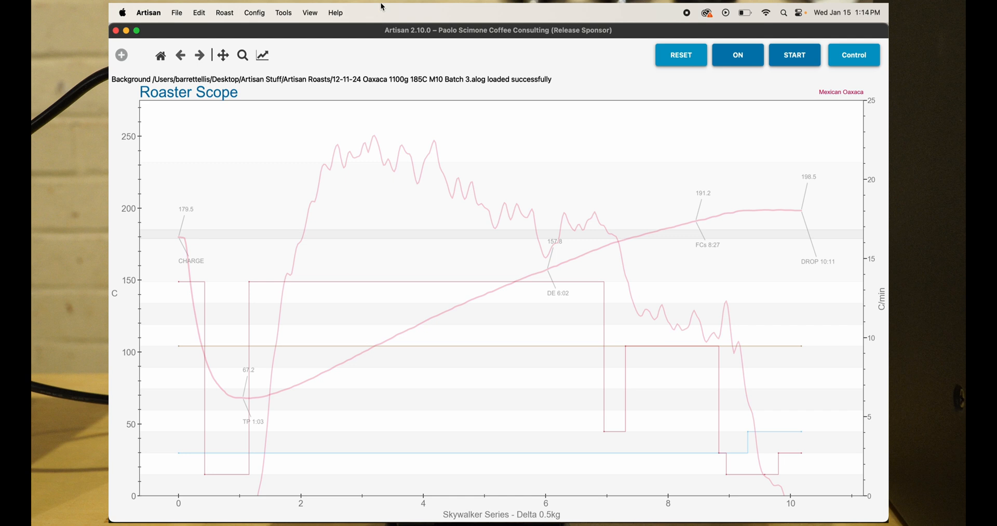
mouse_move(252, 10)
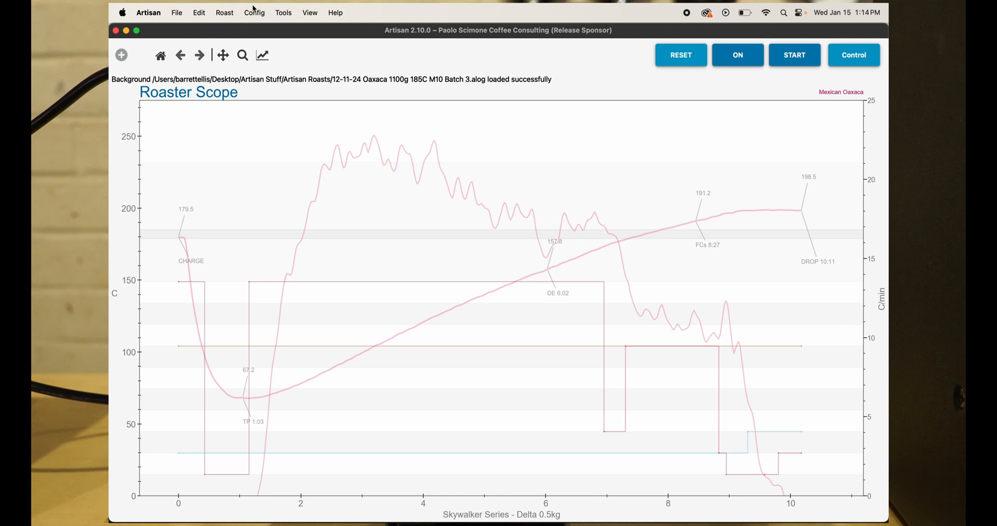
mouse_move(339, 12)
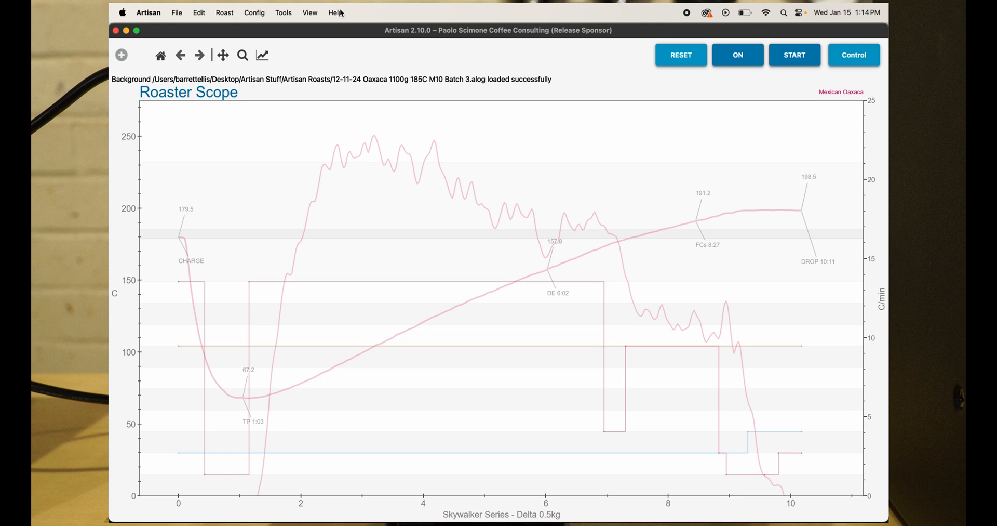
mouse_move(374, 12)
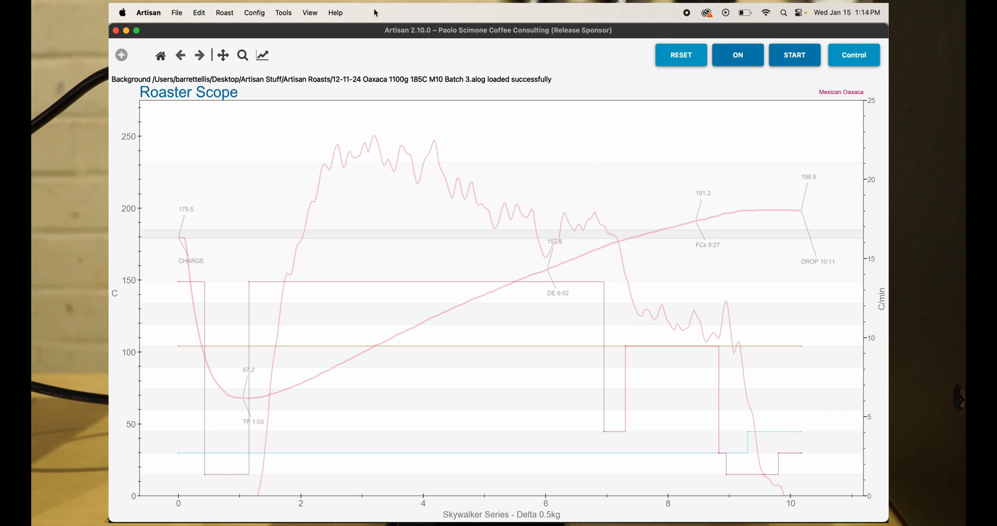
Load the settings file artisan setting 20241112.aset from the Desktop via Help > Load Settings
click(336, 13)
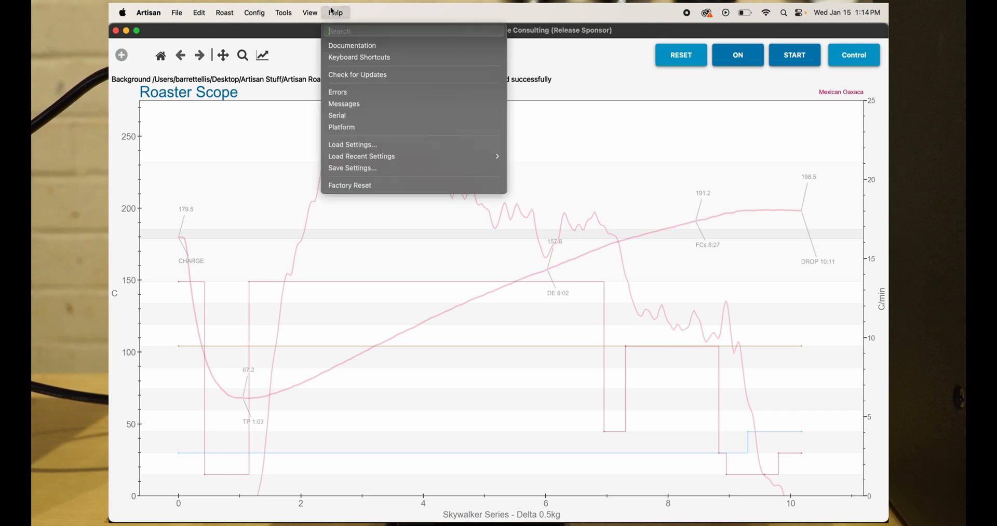
click(253, 13)
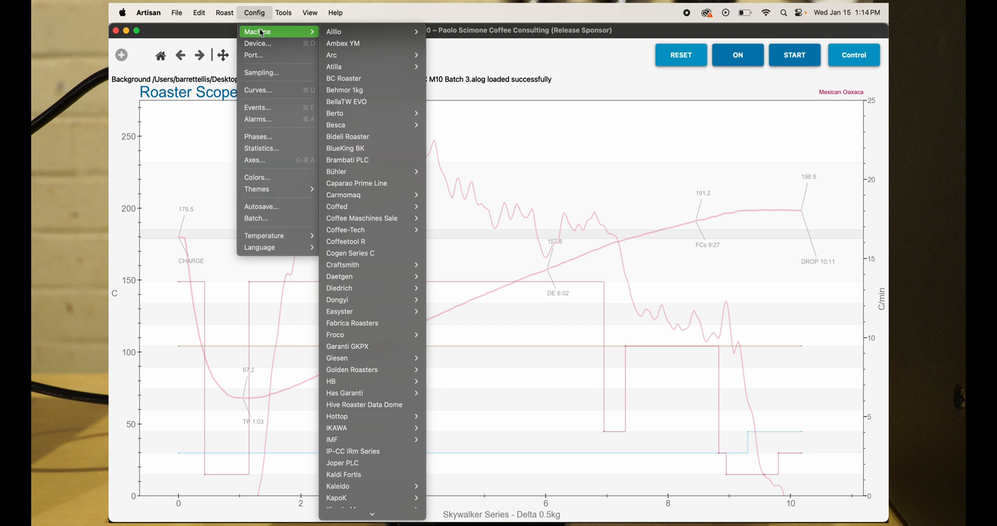
mouse_move(372, 264)
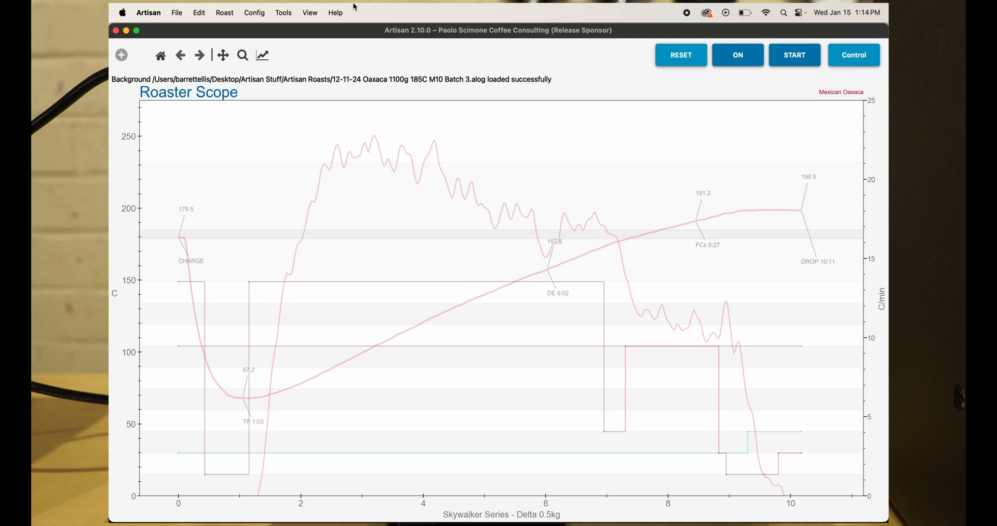
click(336, 13)
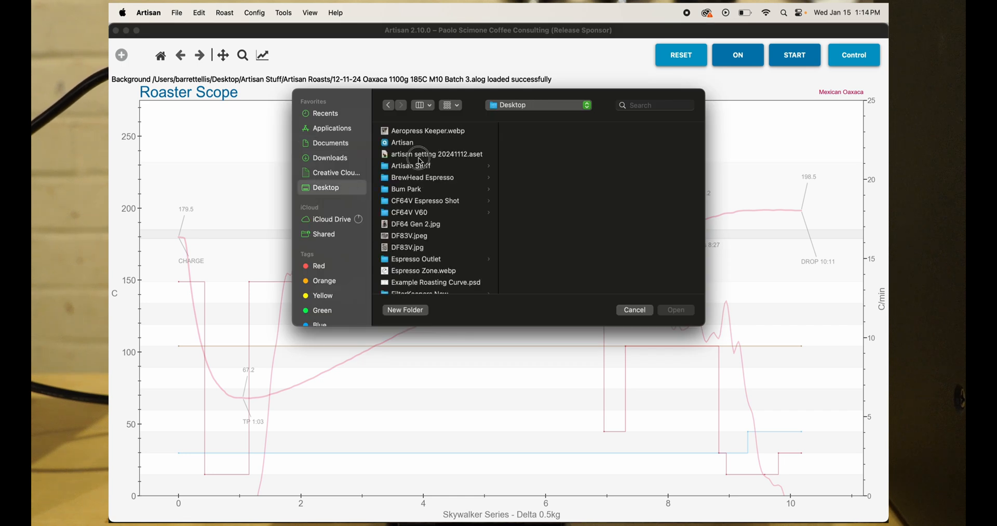
click(436, 154)
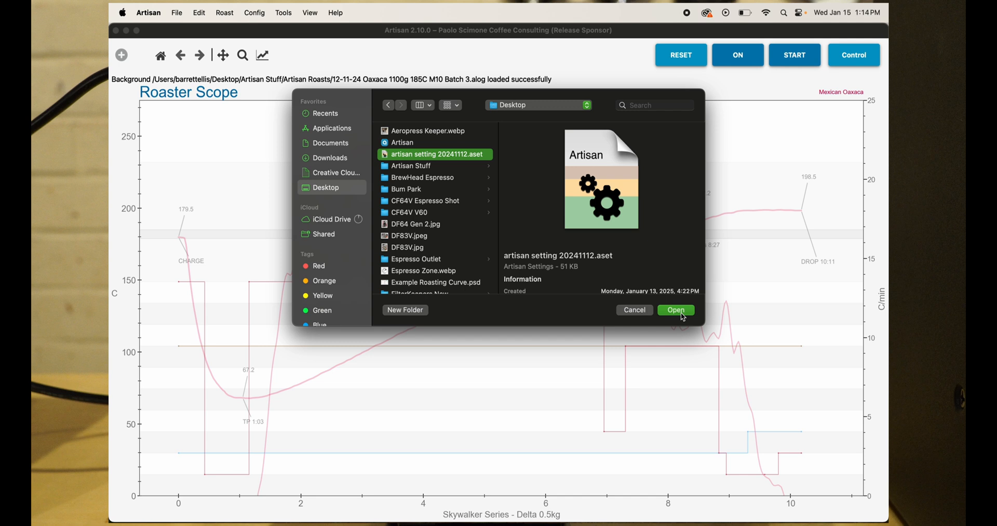
click(675, 309)
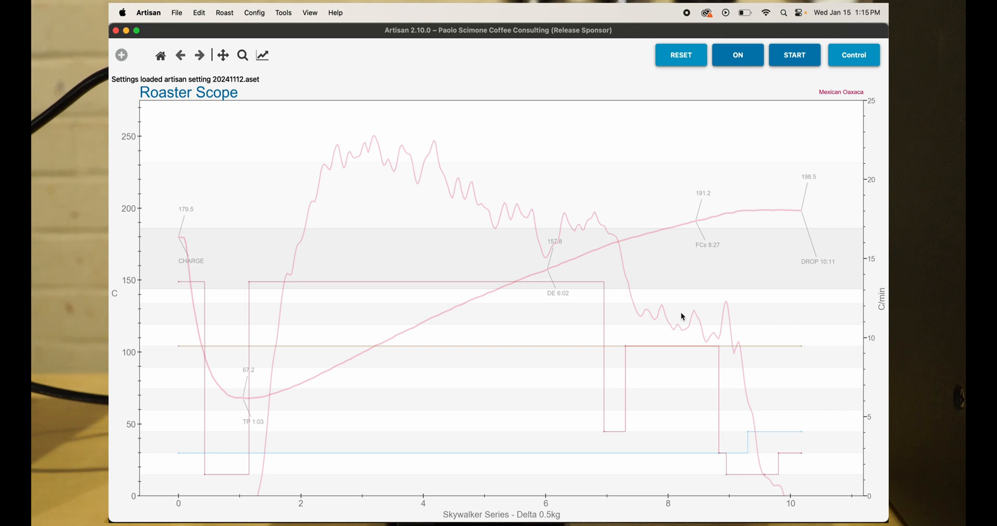
mouse_move(253, 6)
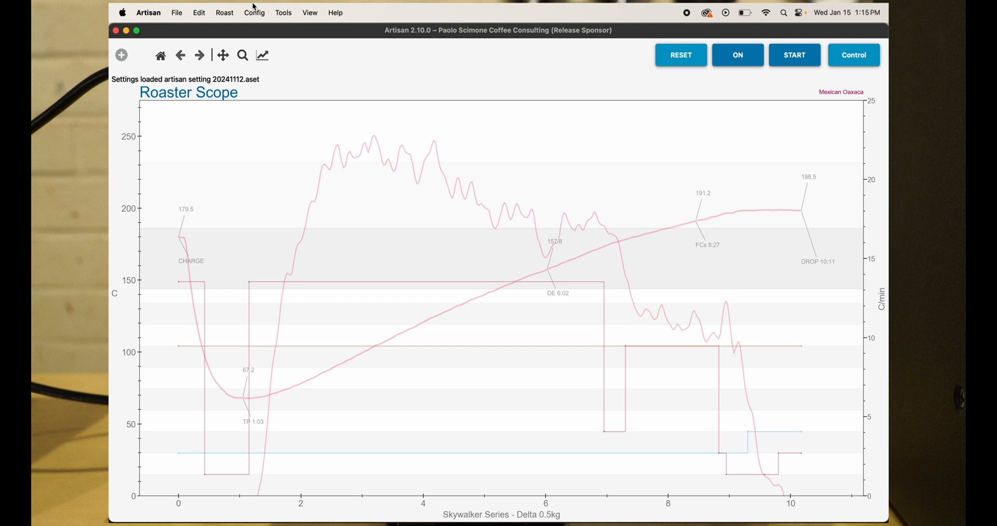
Set the Comm Port to /dev/cu.AKROASTER at 115200, 8, N, 1, timeout 0.6 and confirm
click(254, 12)
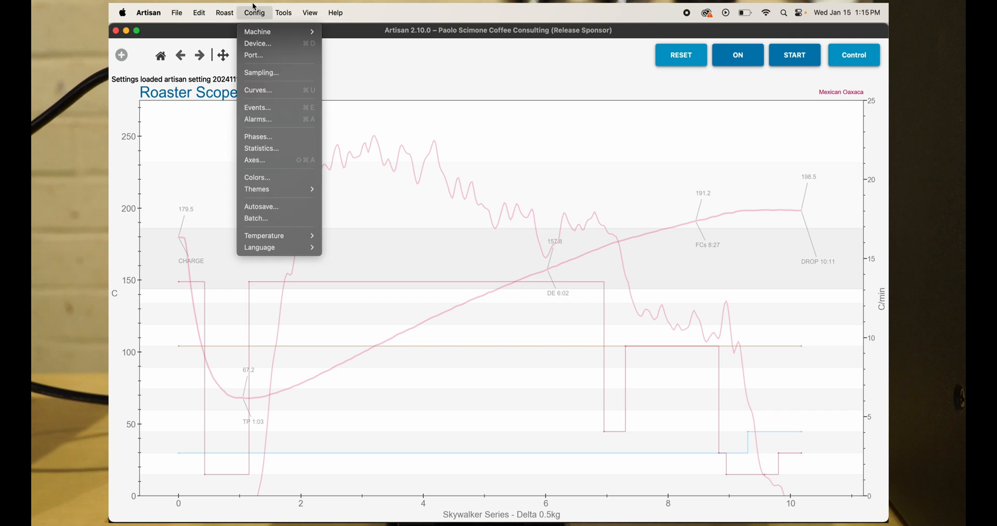
mouse_move(256, 43)
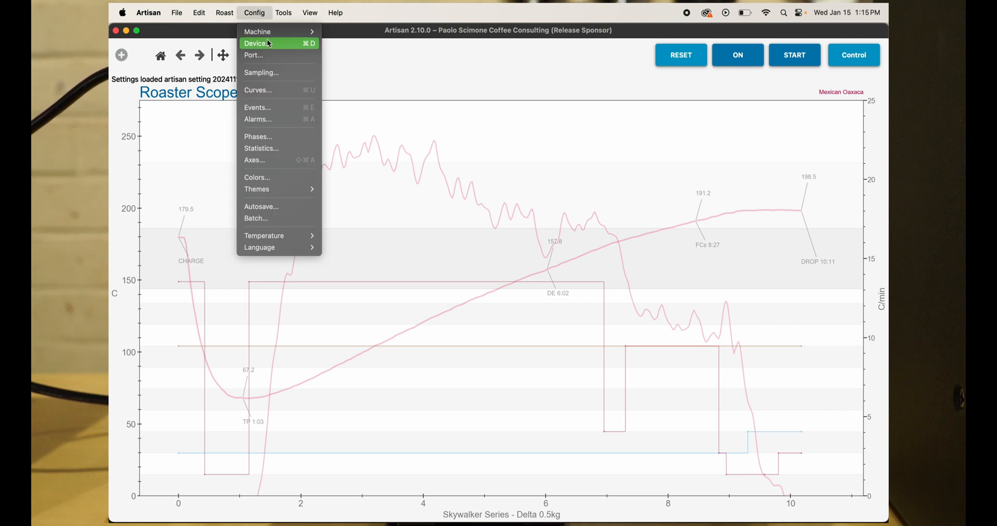
click(254, 55)
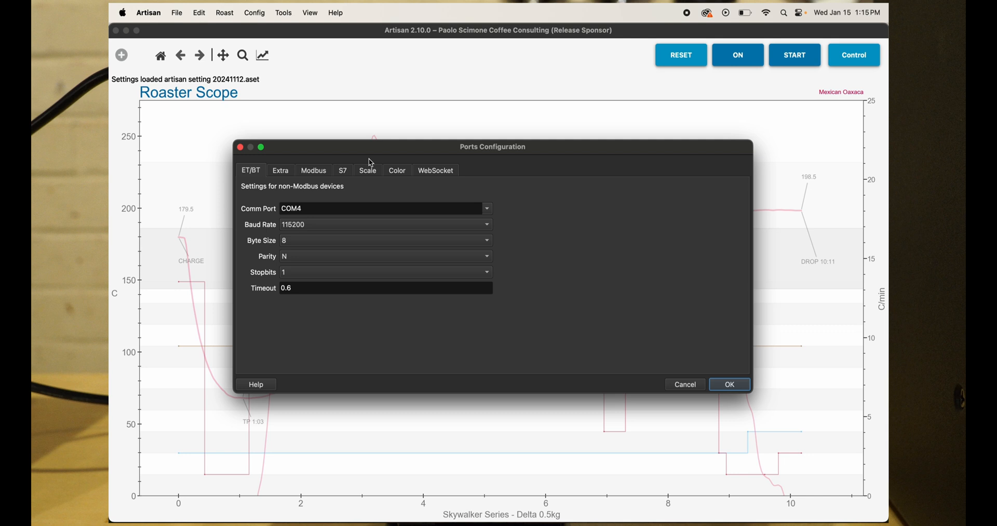
mouse_move(492, 211)
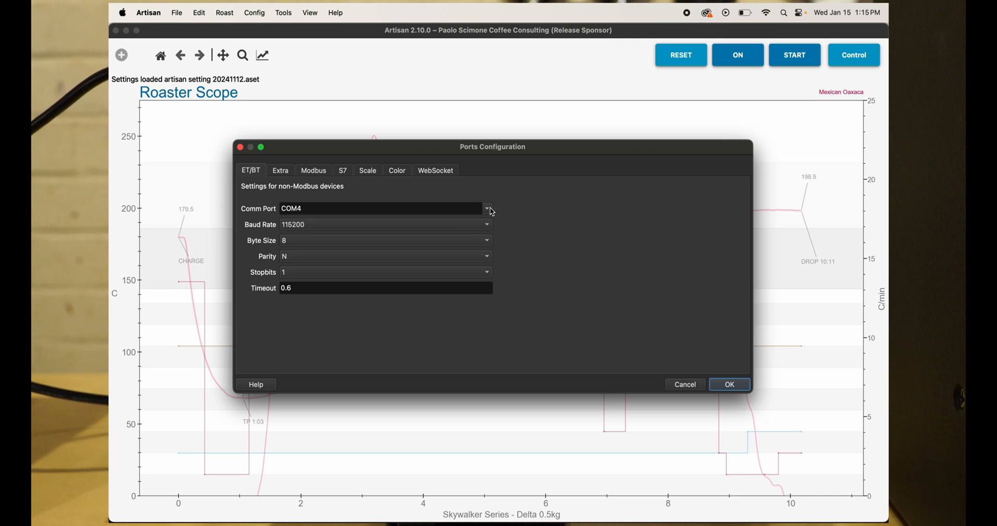
click(487, 208)
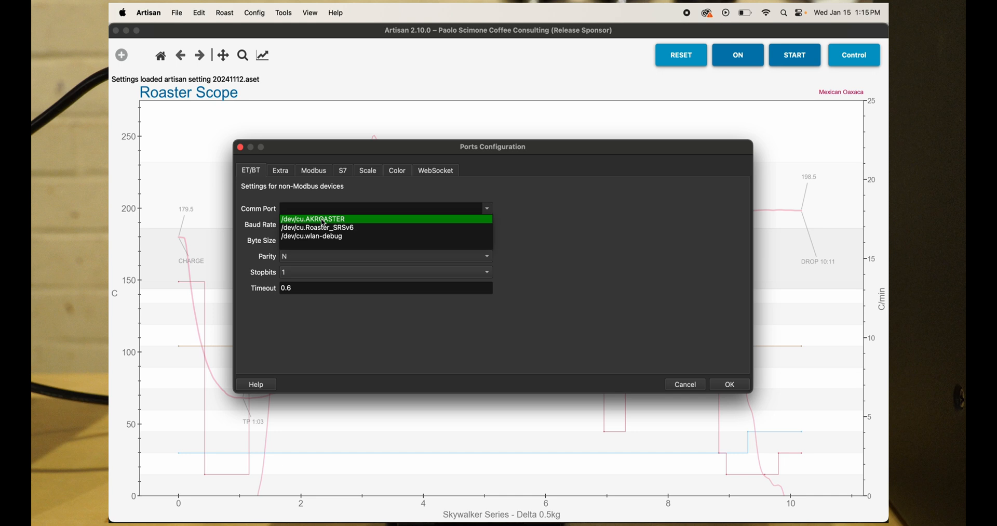
click(313, 219)
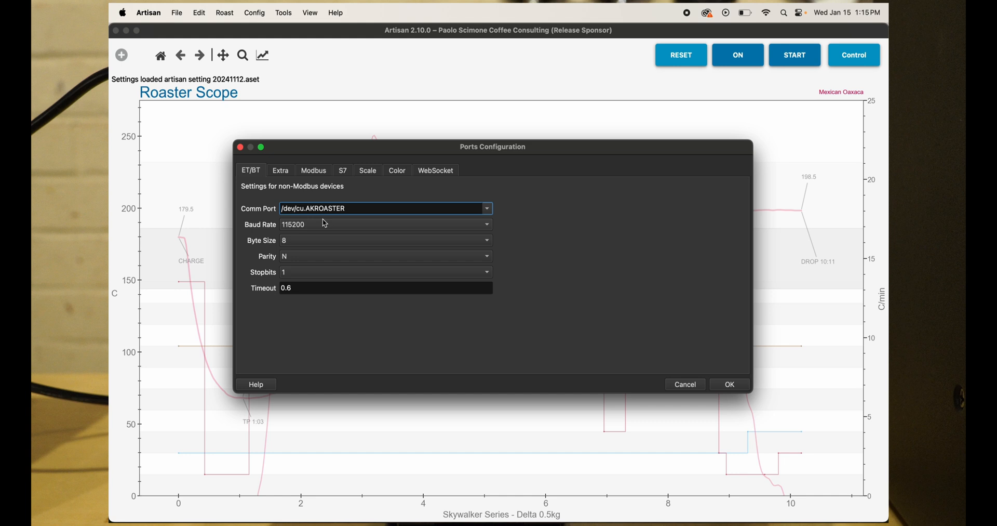
mouse_move(330, 223)
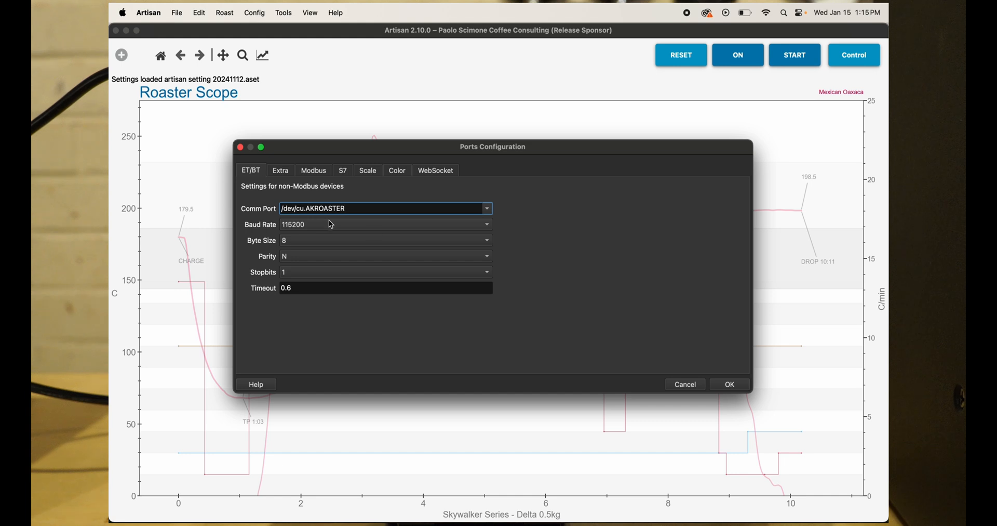
mouse_move(338, 346)
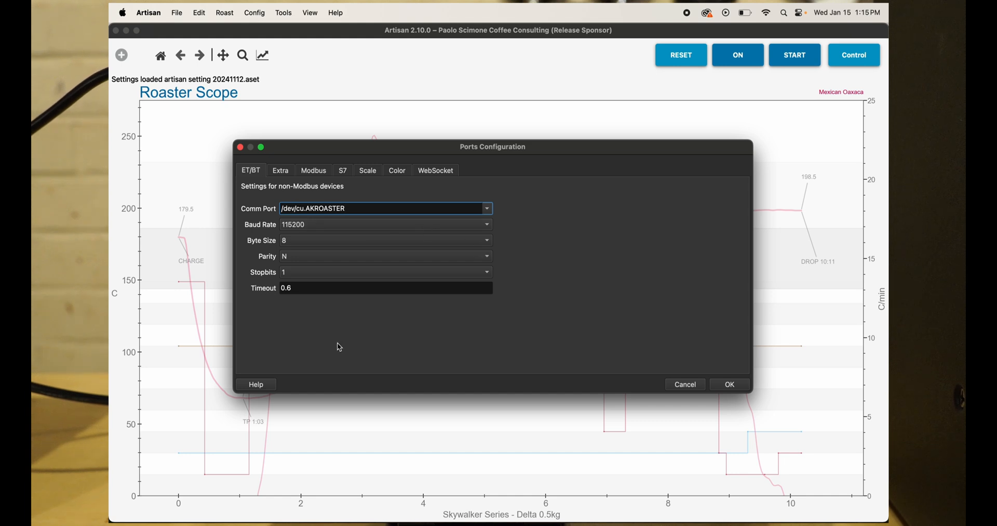
click(729, 383)
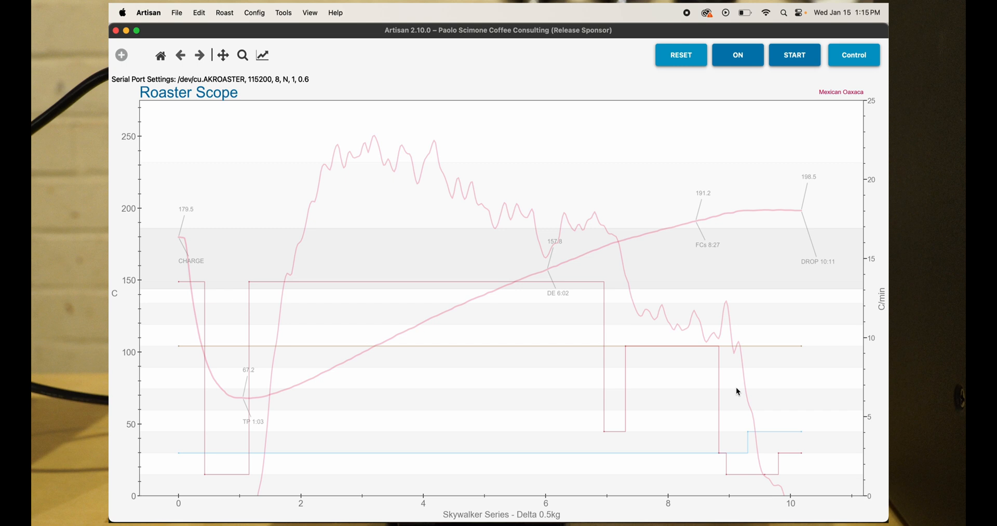
mouse_move(742, 242)
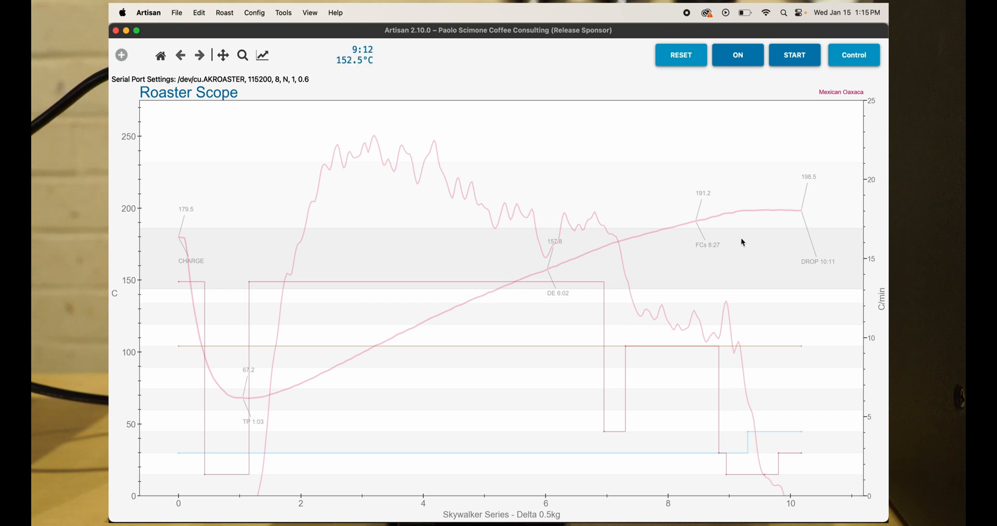
Start monitoring with ON to get live BT/ET readings, then lower the Air slider to 50
click(738, 55)
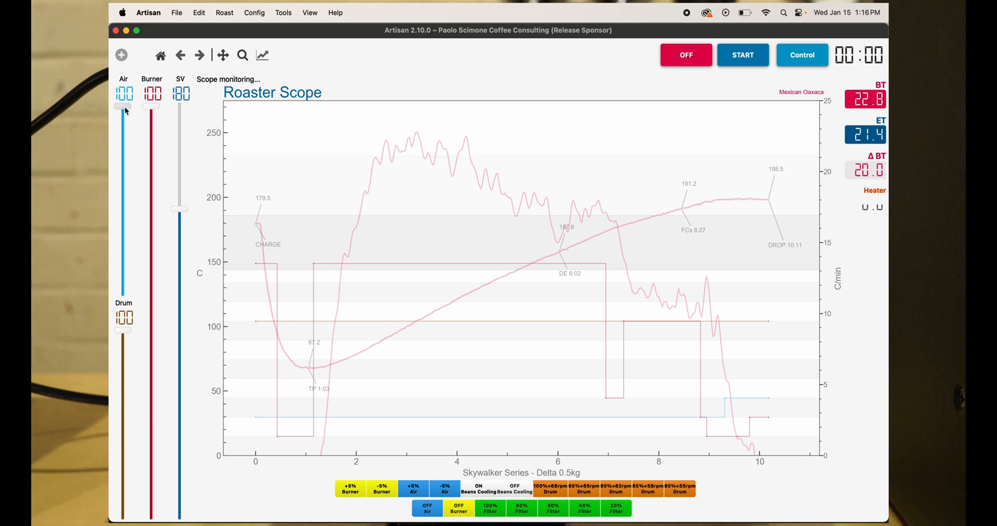
drag(124, 108, 123, 199)
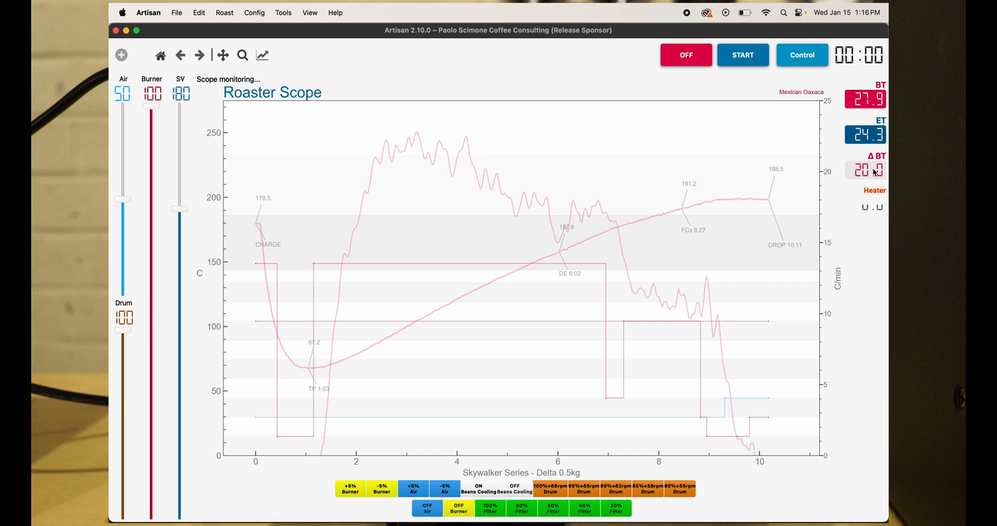
mouse_move(866, 171)
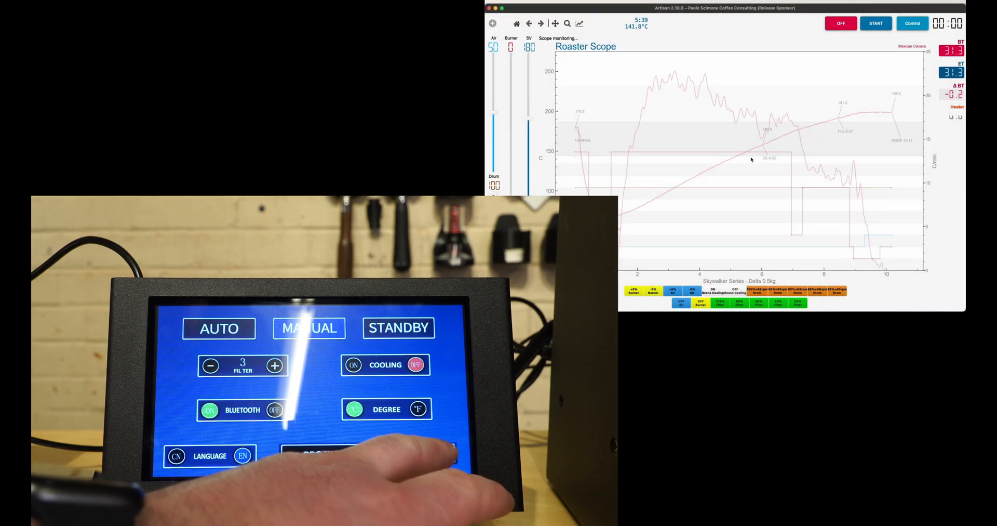
Leave the touchscreen settings page for the main roasting screen with drum 100 and fan 50
click(325, 455)
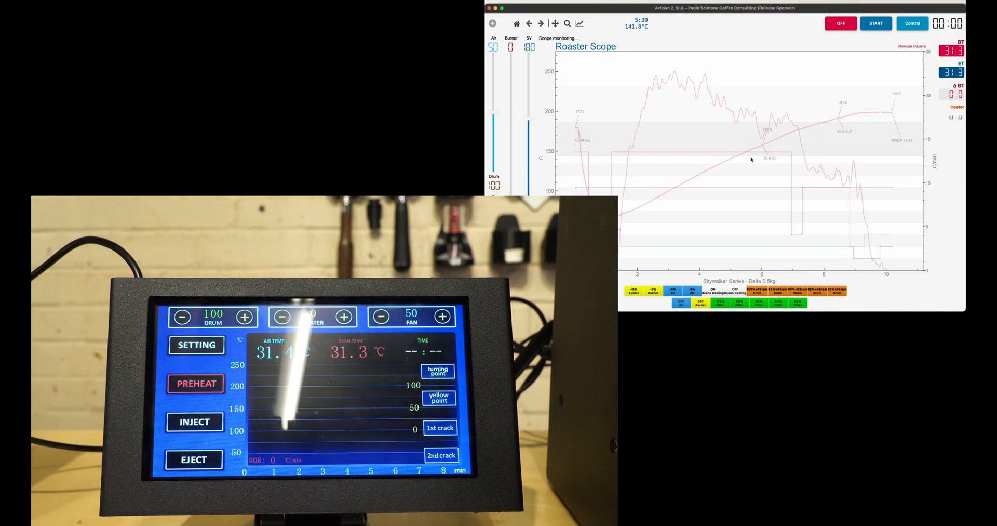